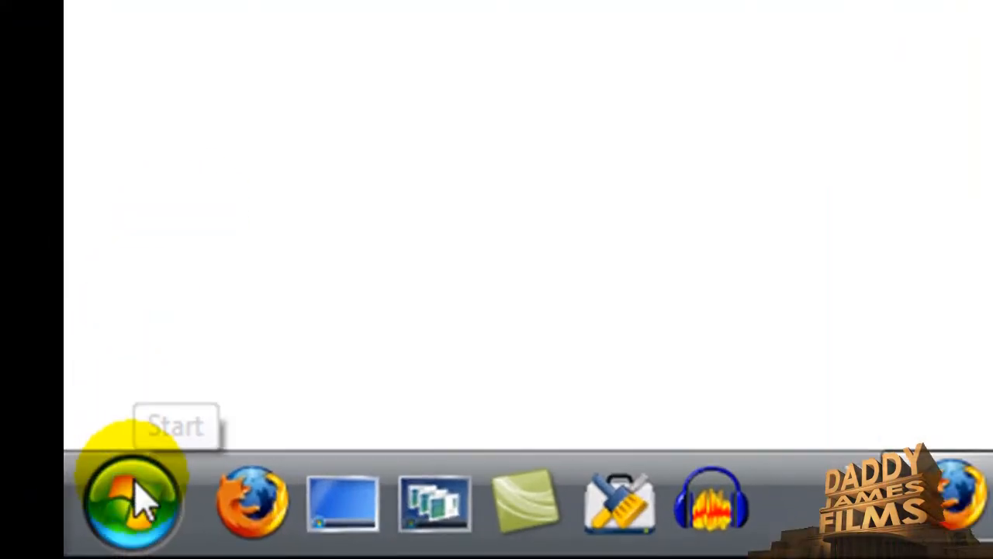
Step: Launch System Configuration by searching MSCONFIG from the Start menu
{"action": "left_click", "coordinate": [131, 500]}
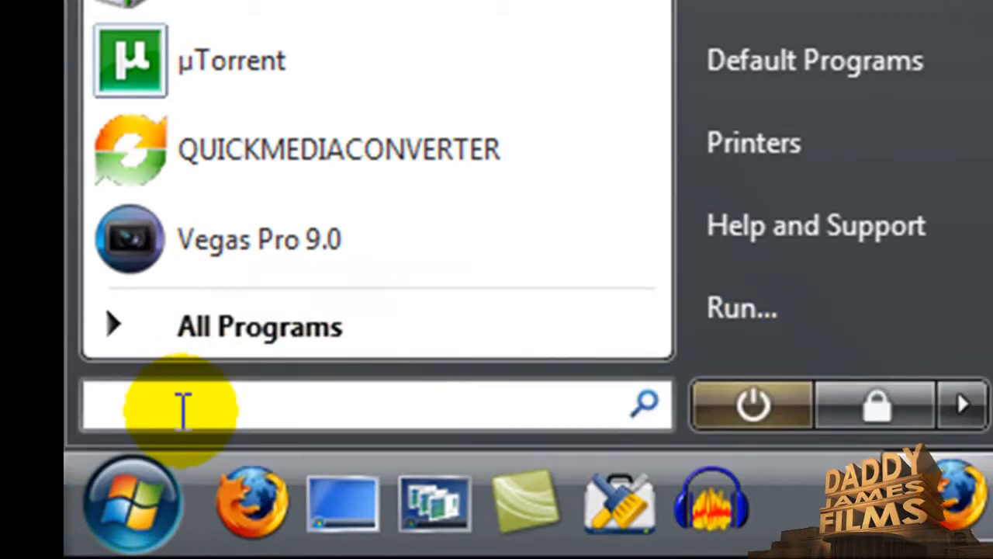
{"action": "type", "text": "MSCONFIG"}
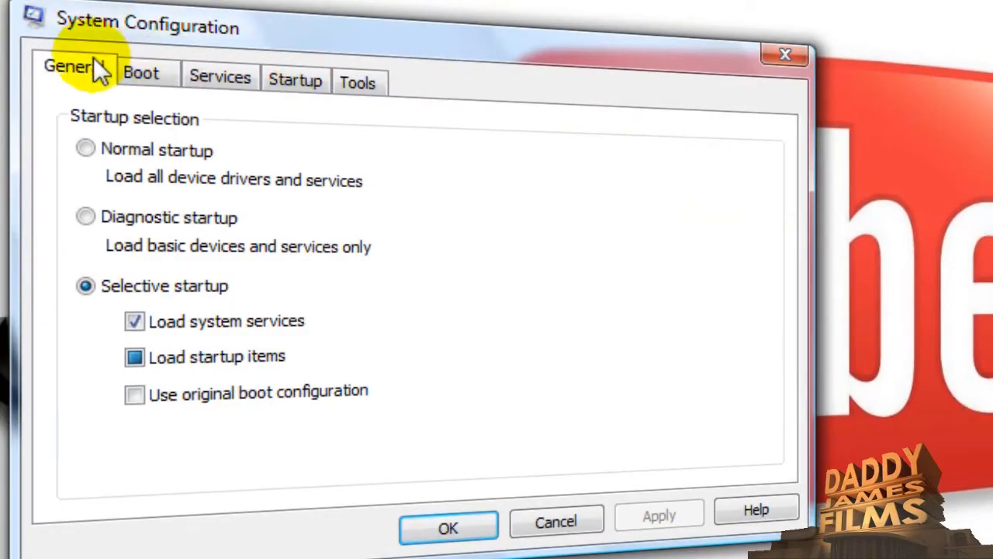
Step: In the Boot advanced options, set Number of processors to 2
{"action": "left_click", "coordinate": [139, 74]}
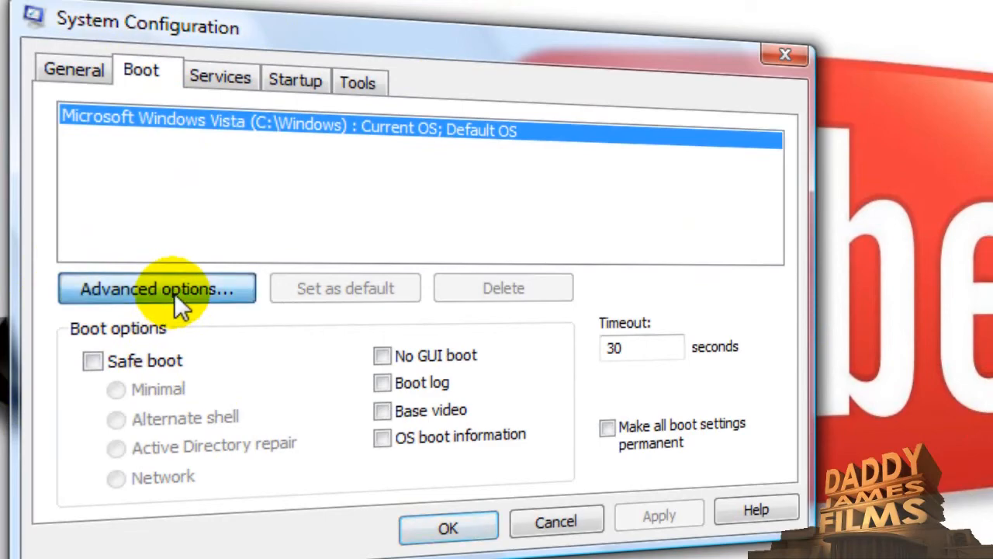
{"action": "left_click", "coordinate": [158, 287]}
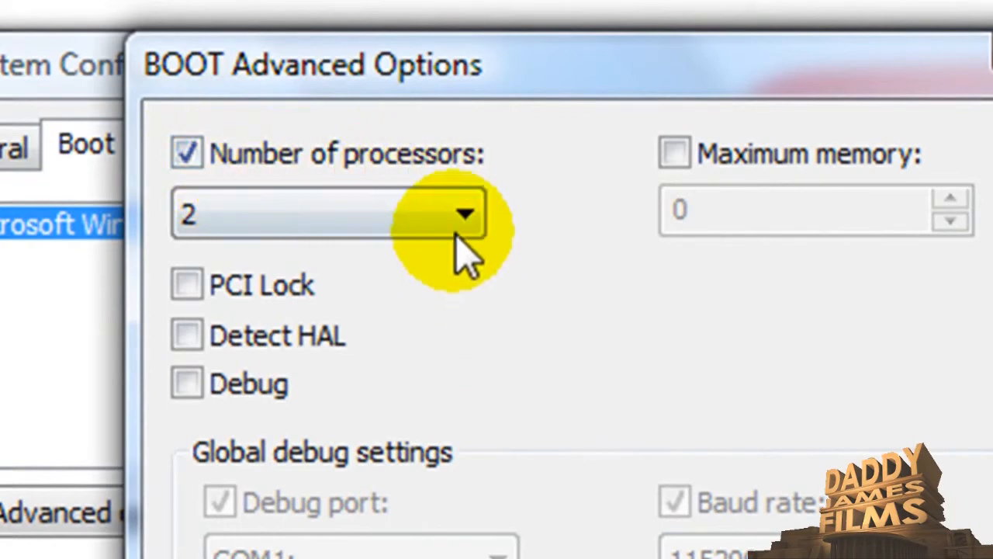
{"action": "left_click", "coordinate": [466, 214]}
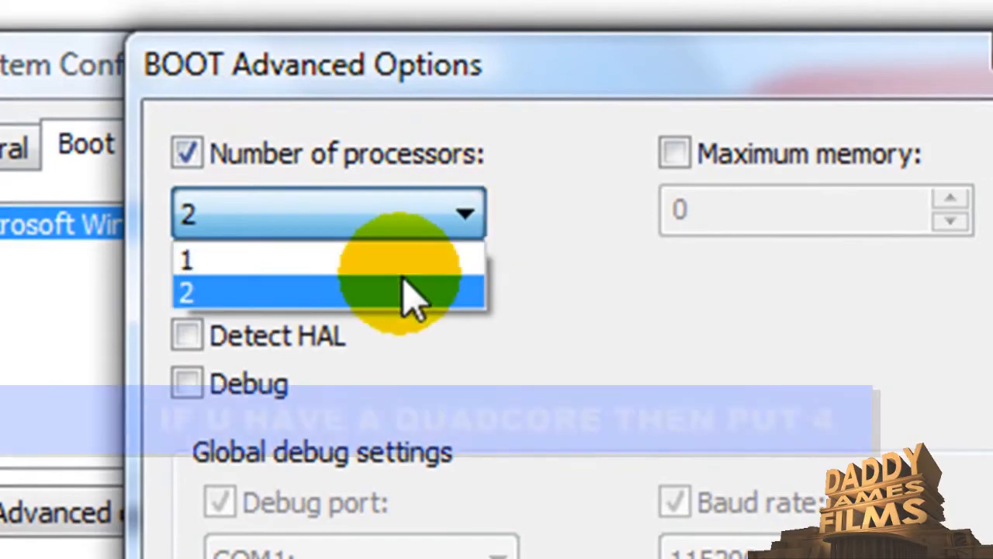
{"action": "left_click", "coordinate": [325, 293]}
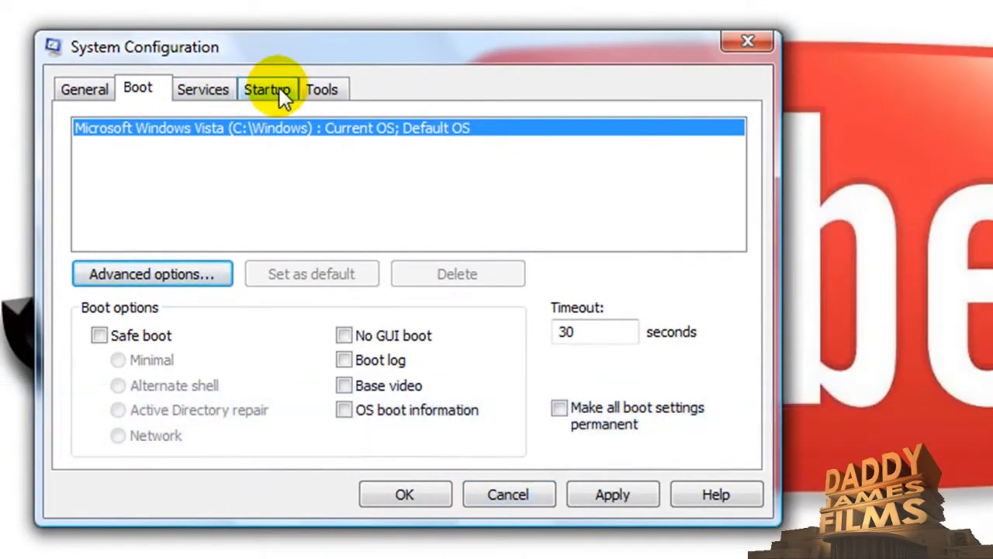
Step: Show the Startup list and scroll through the enabled startup items
{"action": "left_click", "coordinate": [267, 89]}
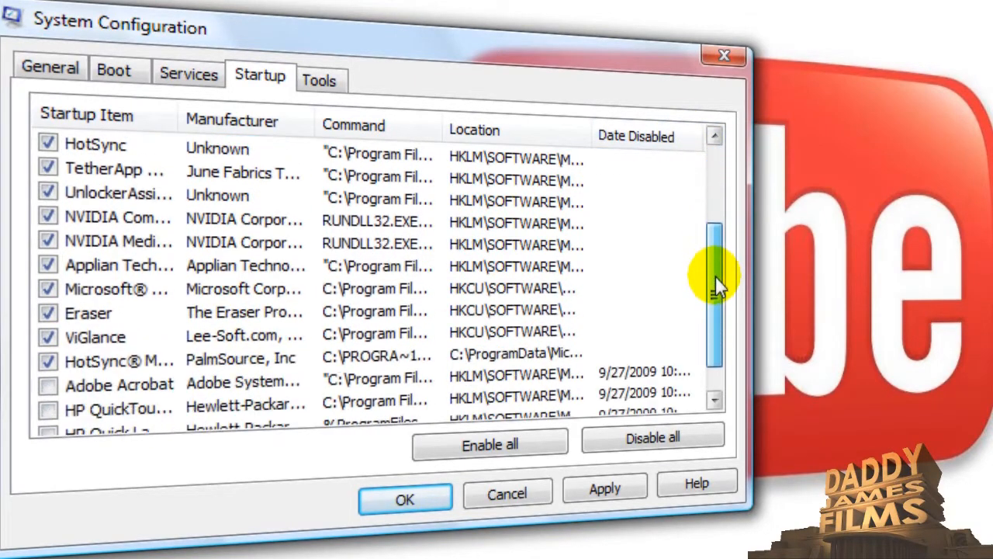
{"action": "left_click_drag", "start_coordinate": [714, 282], "coordinate": [713, 321]}
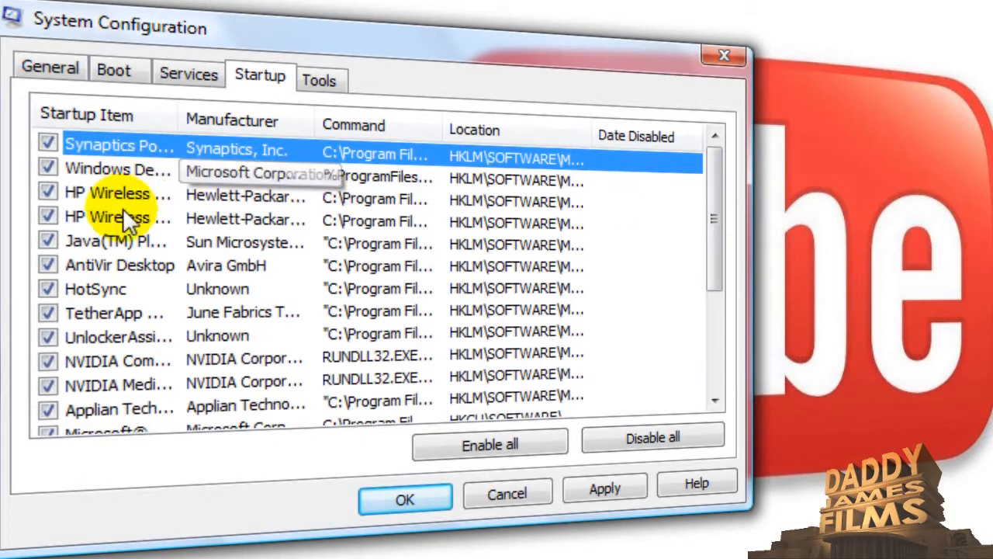
{"action": "mouse_move", "coordinate": [117, 298]}
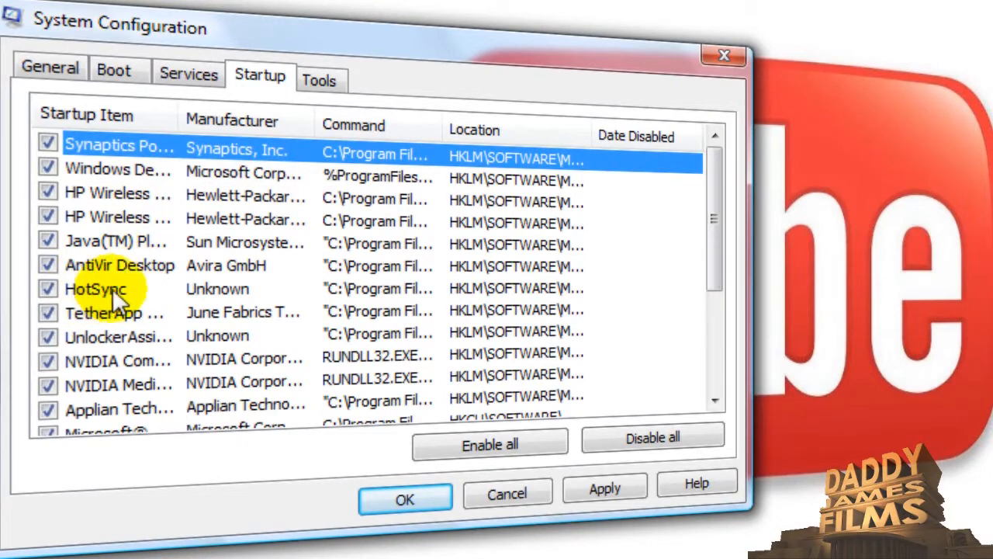
{"action": "mouse_move", "coordinate": [59, 481]}
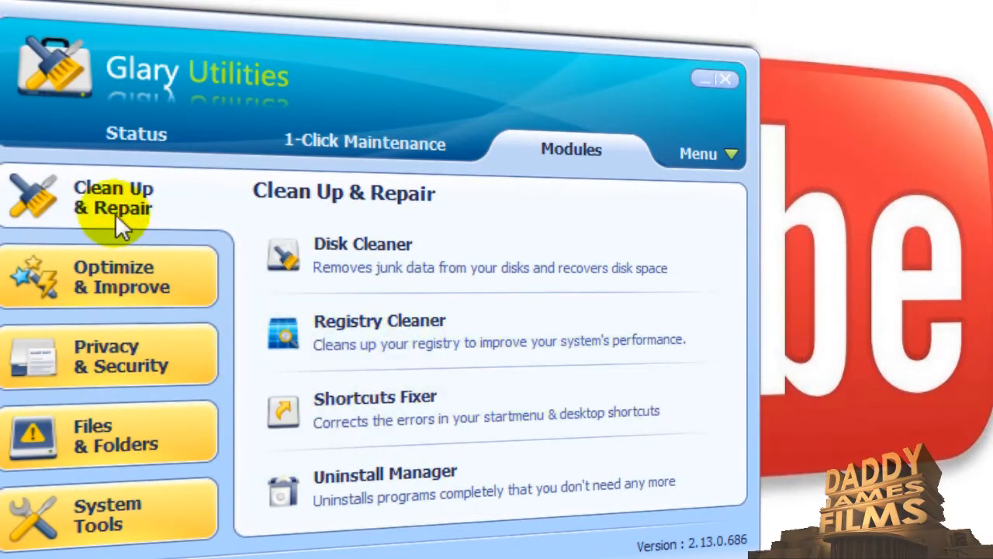
Step: Show the Optimize & Improve tool group in Glary Utilities Modules
{"action": "left_click", "coordinate": [112, 276]}
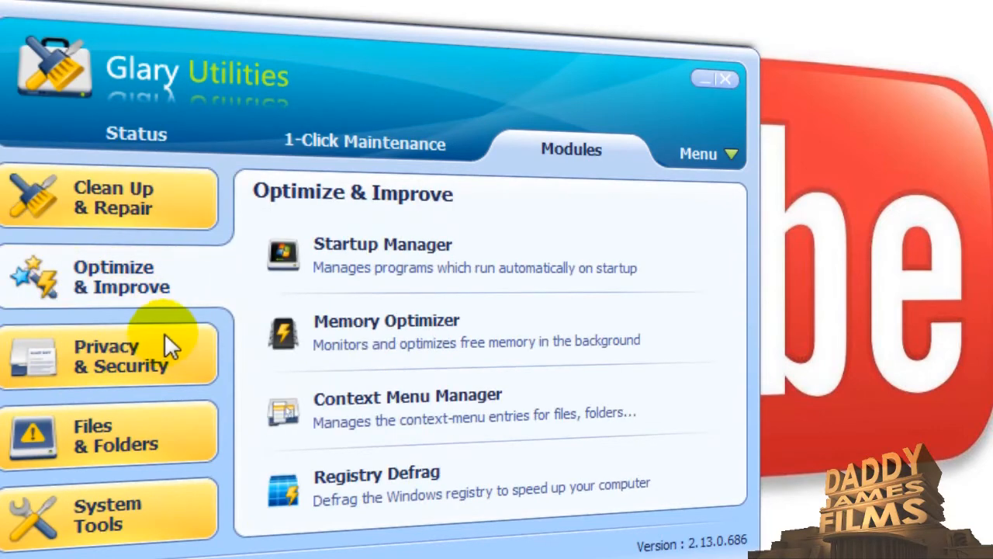
{"action": "mouse_move", "coordinate": [344, 484]}
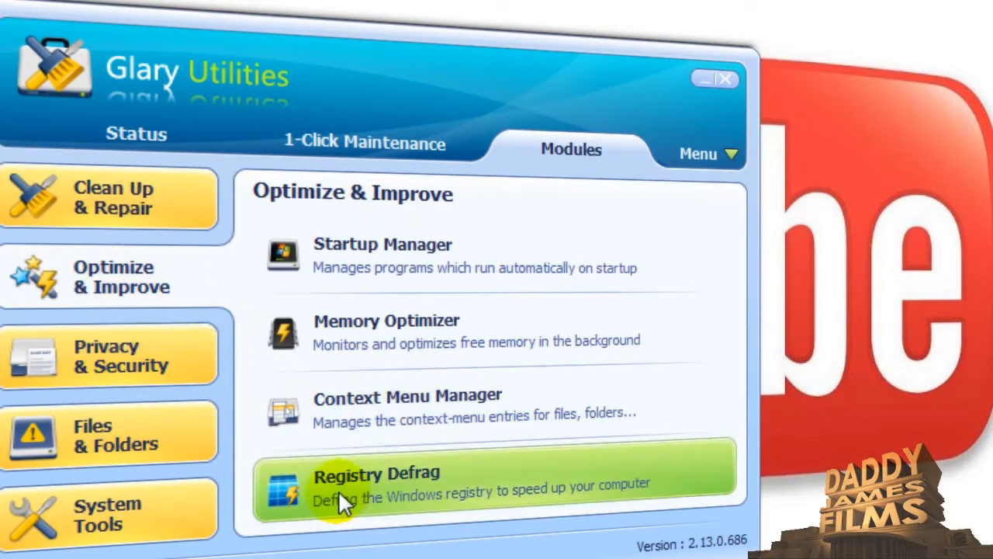
{"action": "mouse_move", "coordinate": [360, 266]}
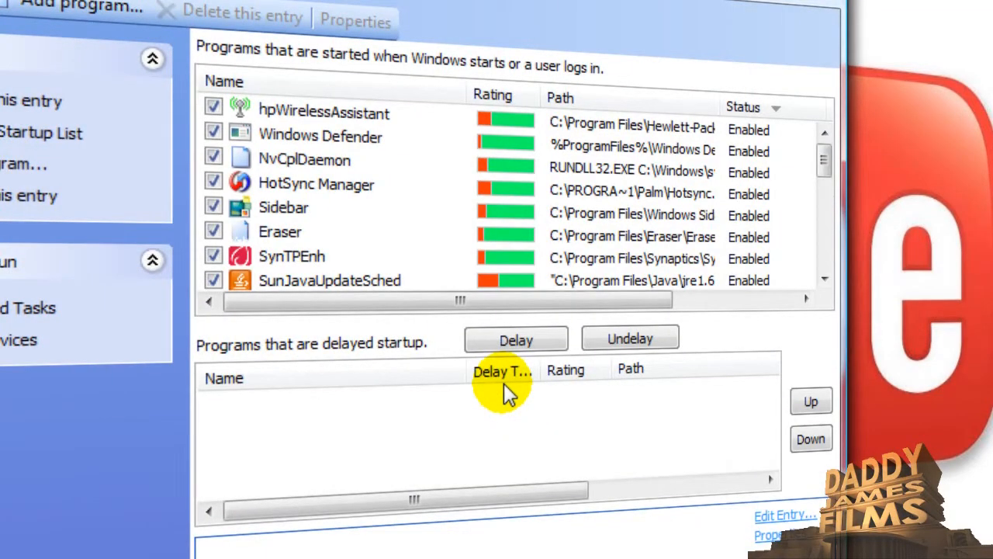
{"action": "mouse_move", "coordinate": [810, 167]}
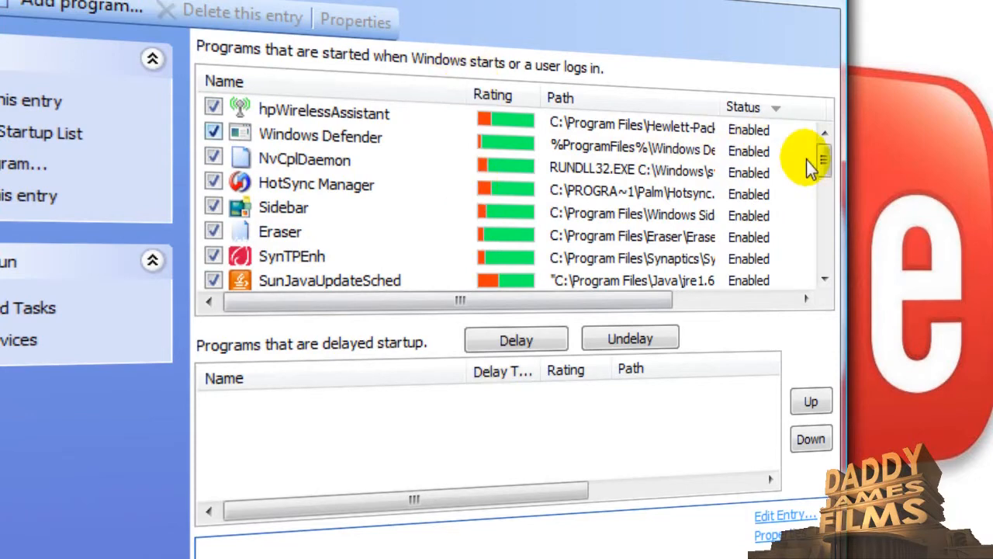
{"action": "scroll", "scroll_direction": "down", "scroll_amount": 3}
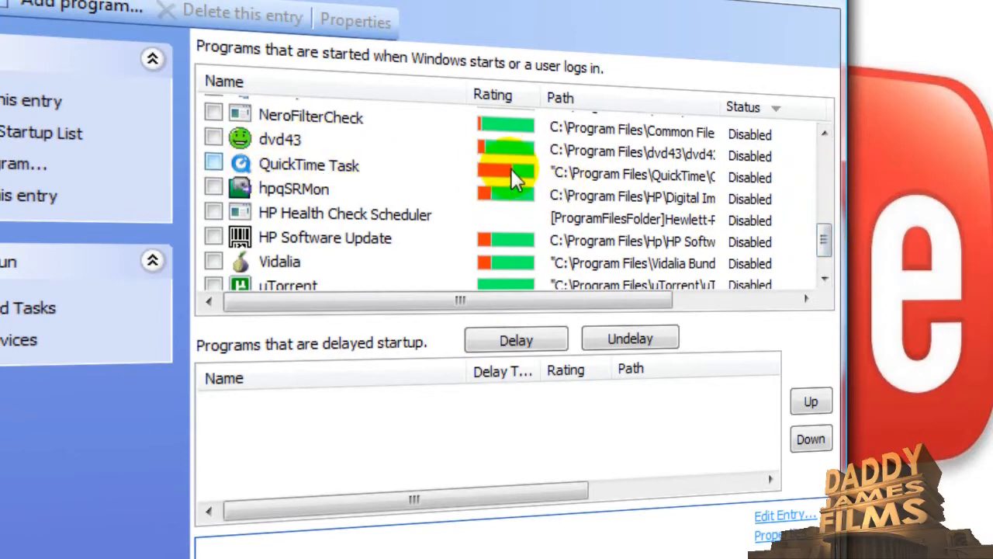
{"action": "mouse_move", "coordinate": [506, 183]}
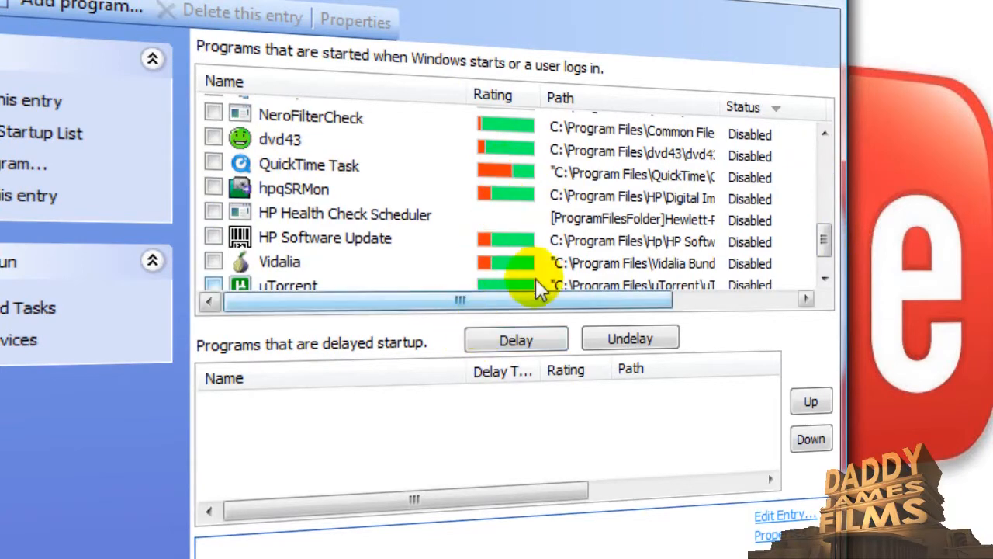
{"action": "scroll", "scroll_direction": "down", "scroll_amount": 3}
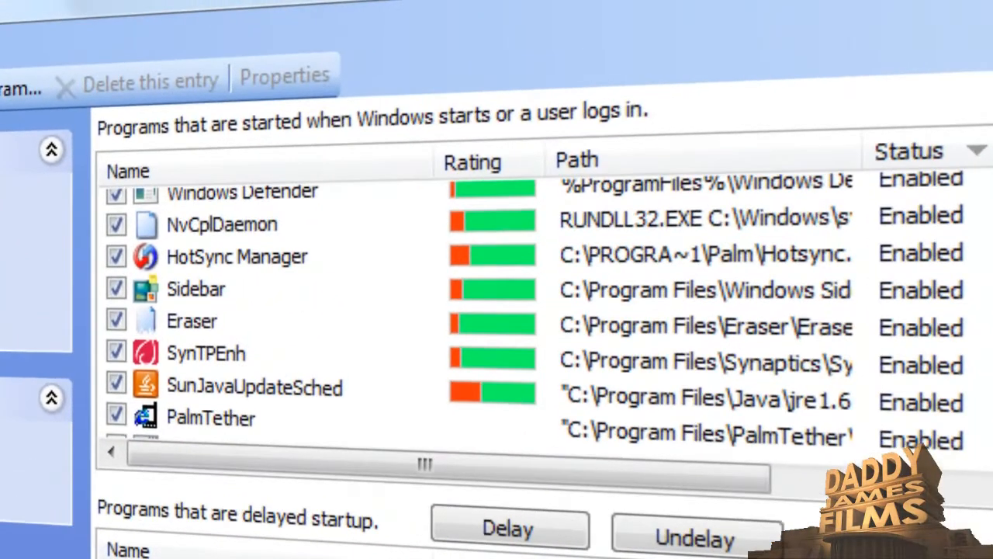
{"action": "scroll", "scroll_direction": "down", "scroll_amount": 3}
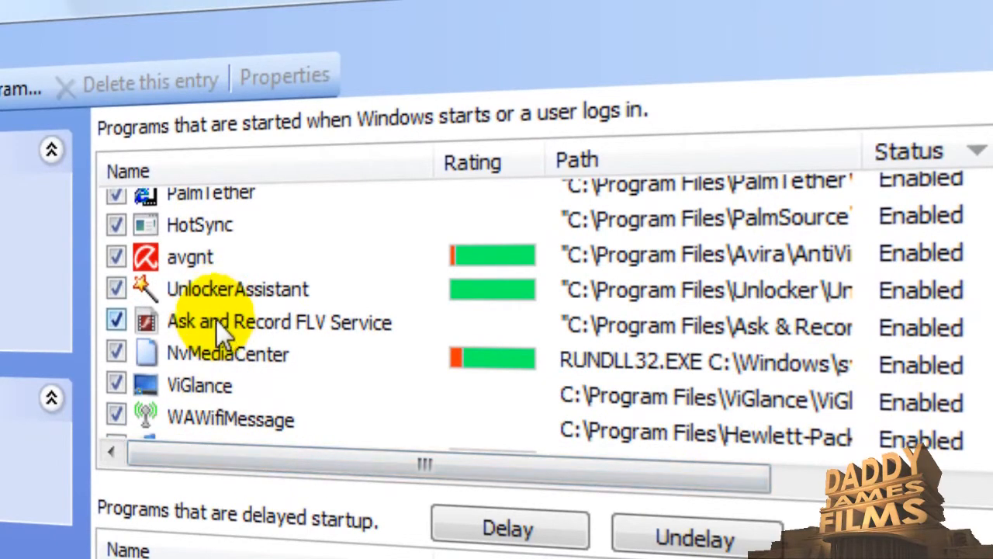
{"action": "mouse_move", "coordinate": [205, 178]}
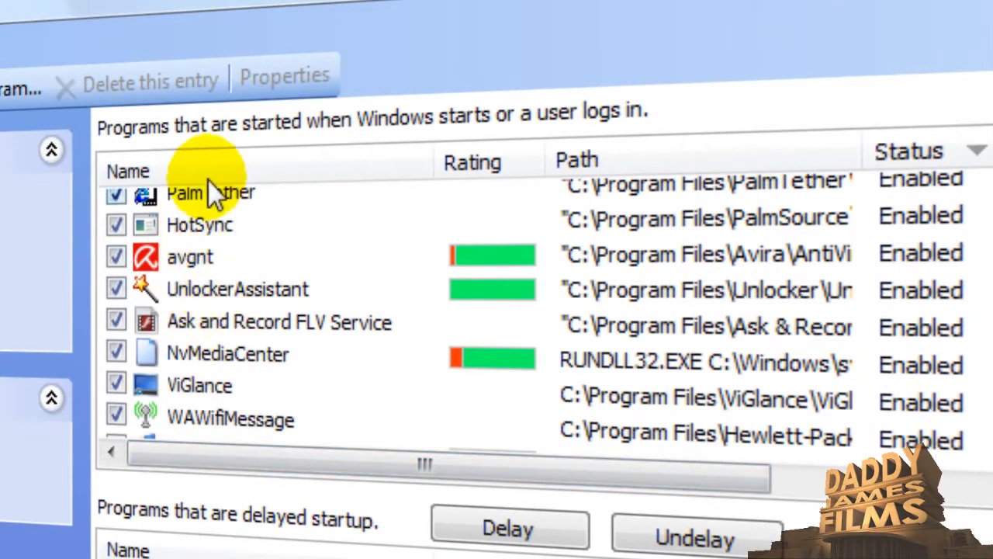
{"action": "left_click", "coordinate": [199, 224]}
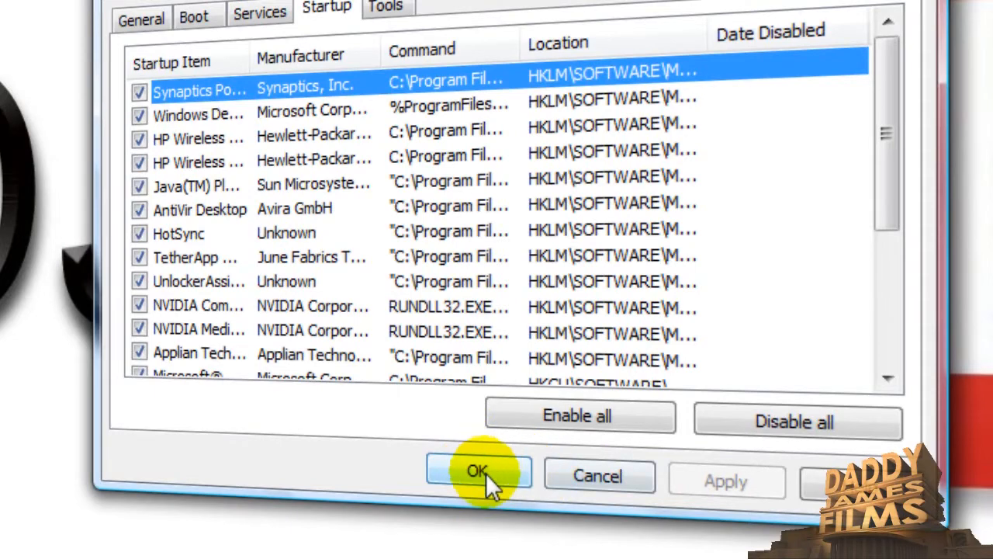
Step: Confirm the System Configuration changes and exit without restarting
{"action": "left_click", "coordinate": [478, 472]}
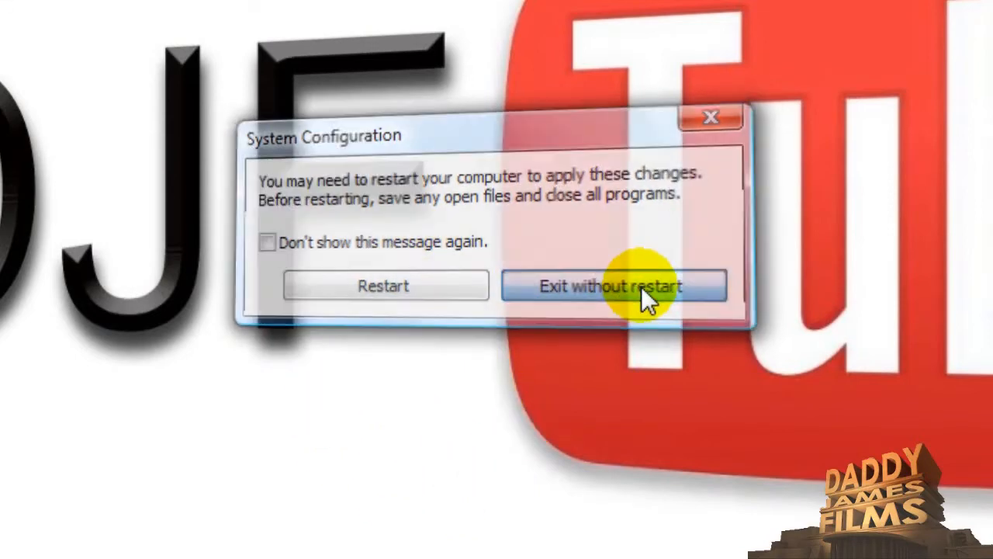
{"action": "left_click", "coordinate": [614, 285]}
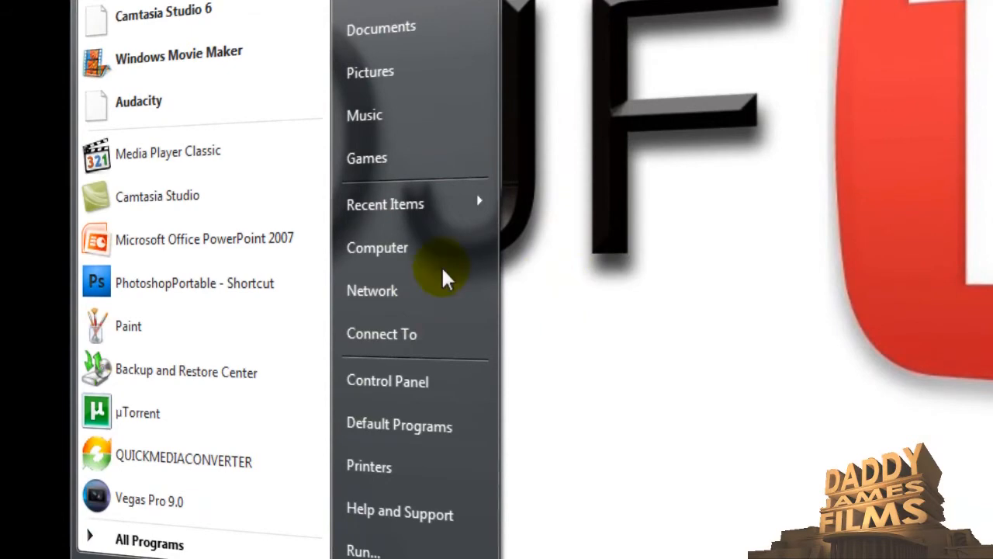
Step: From Computer's Properties, reach Advanced system settings and the Performance Settings window
{"action": "right_click", "coordinate": [379, 248]}
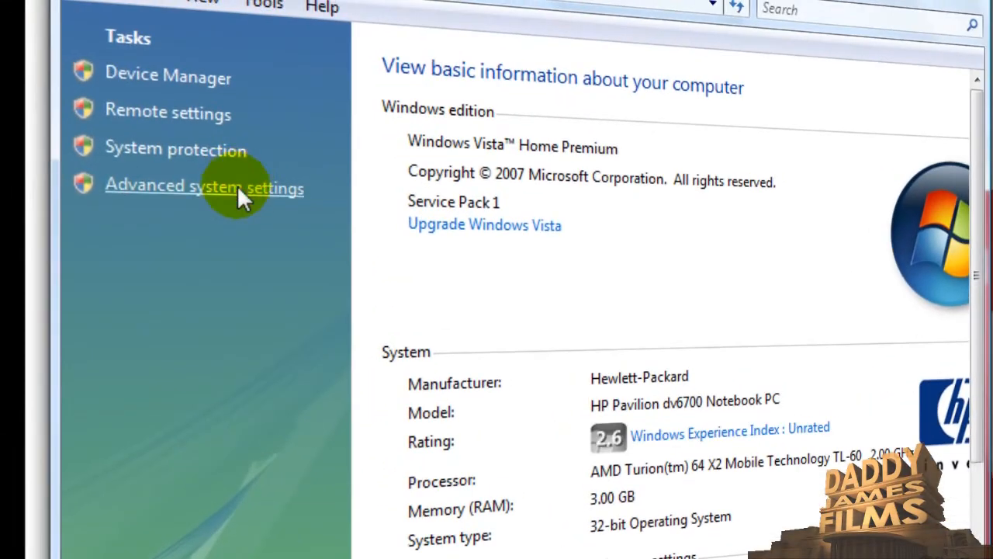
{"action": "left_click", "coordinate": [204, 186]}
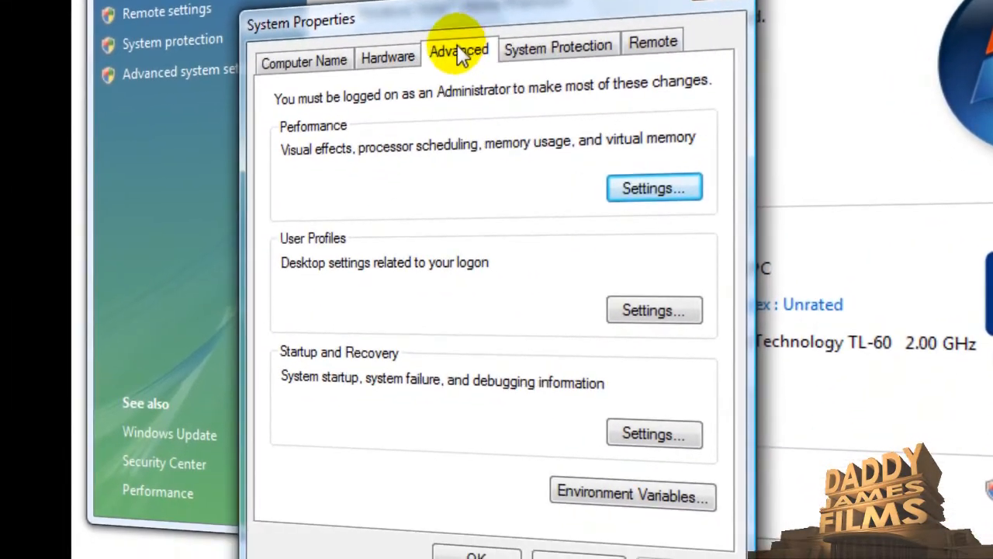
{"action": "mouse_move", "coordinate": [334, 152]}
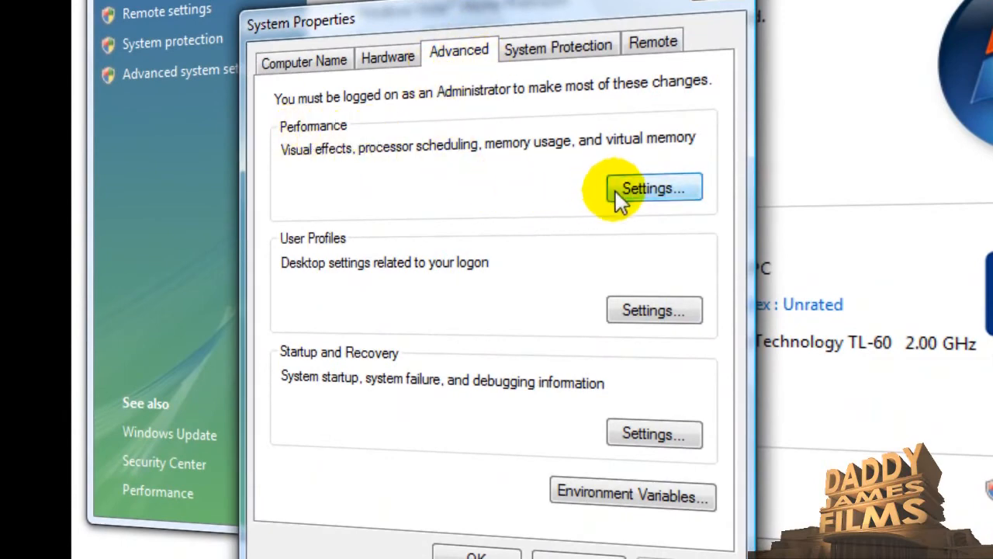
{"action": "left_click", "coordinate": [652, 188]}
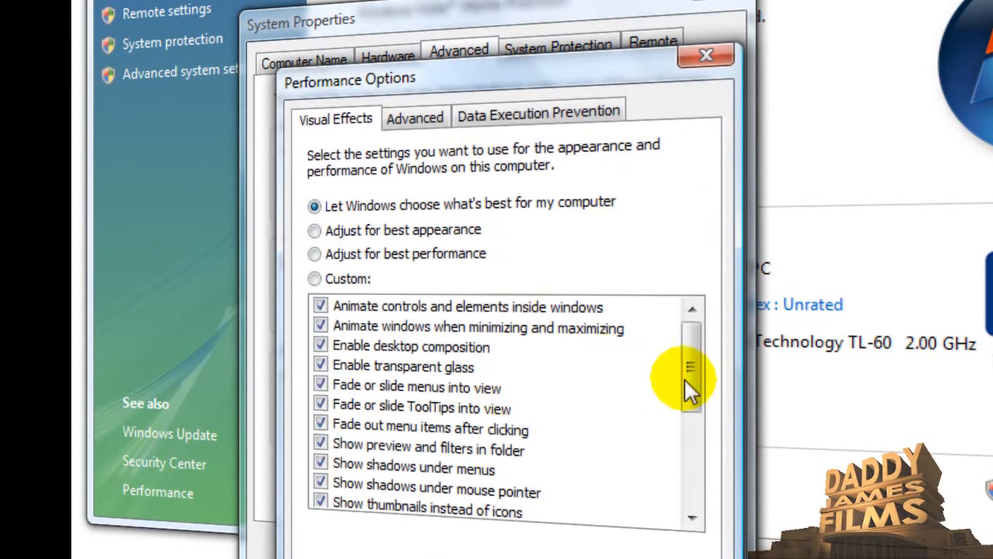
Step: Choose Adjust for best performance, then re-enable font smoothing, icon label shadows and visual styles
{"action": "left_click_drag", "start_coordinate": [690, 364], "coordinate": [690, 438]}
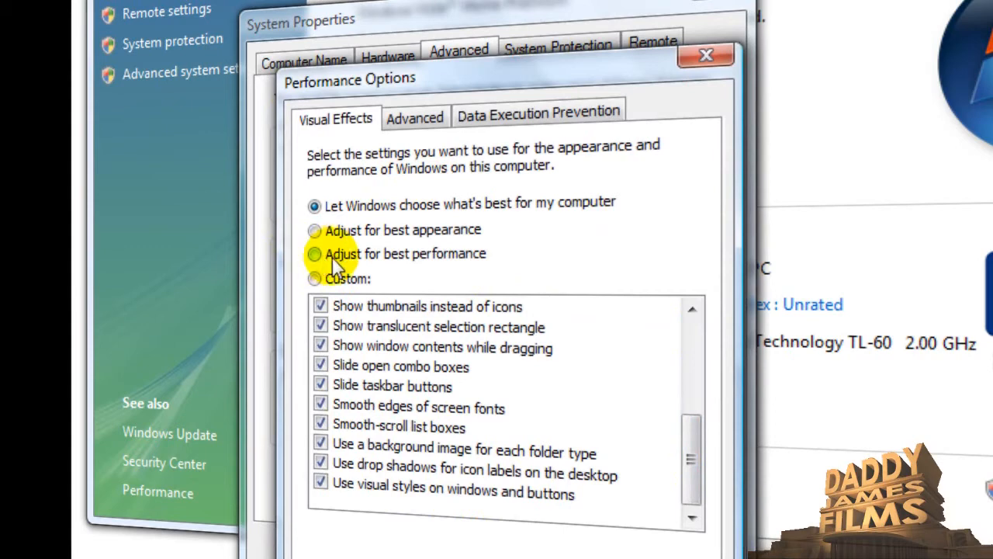
{"action": "left_click", "coordinate": [313, 255]}
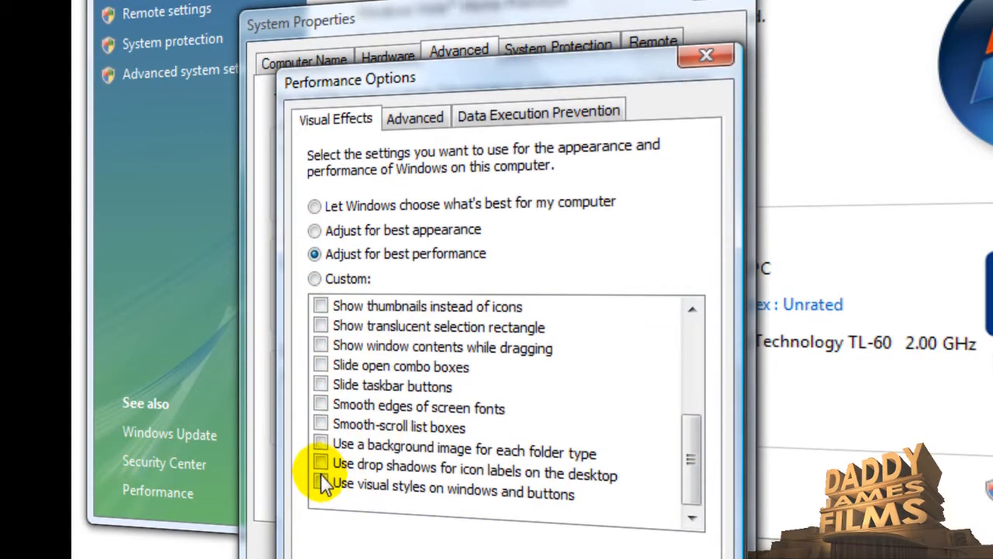
{"action": "left_click", "coordinate": [321, 493]}
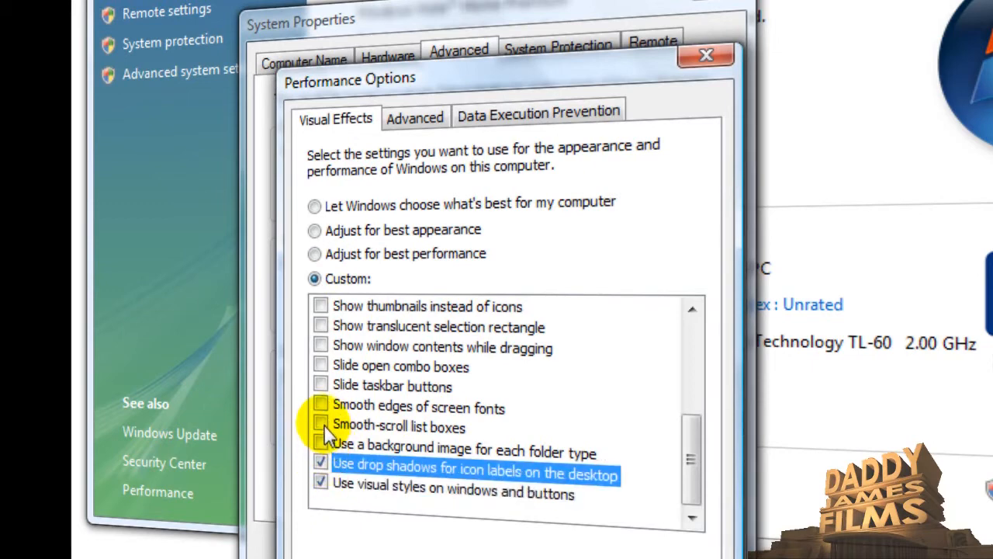
{"action": "left_click", "coordinate": [321, 403]}
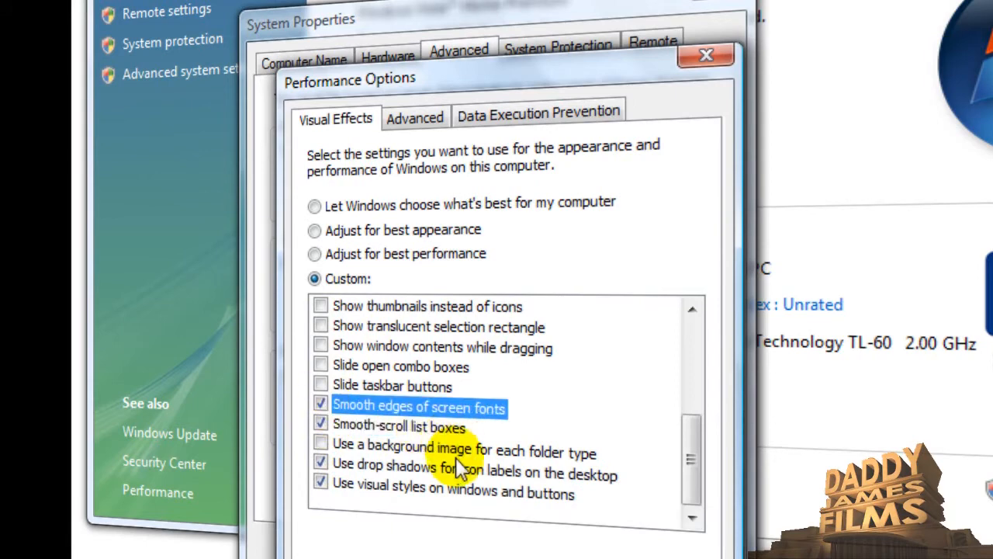